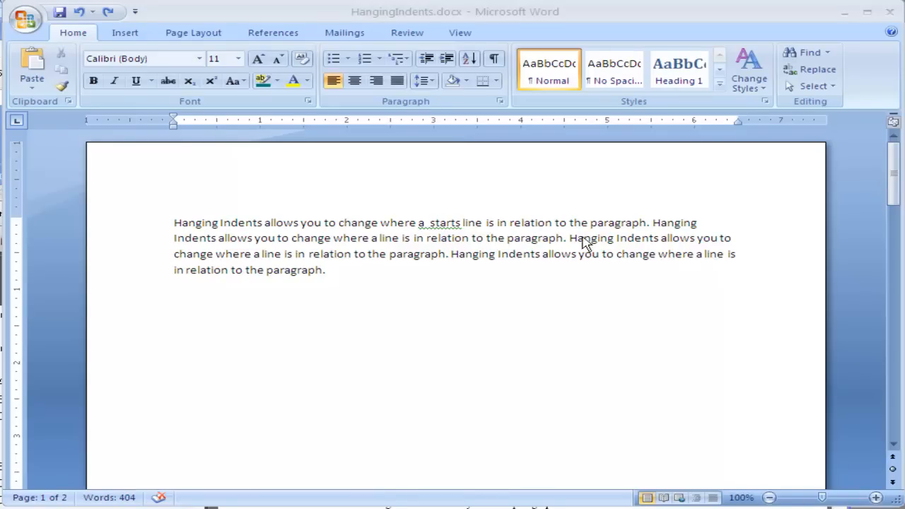
{"action": "mouse_move", "coordinate": [181, 229]}
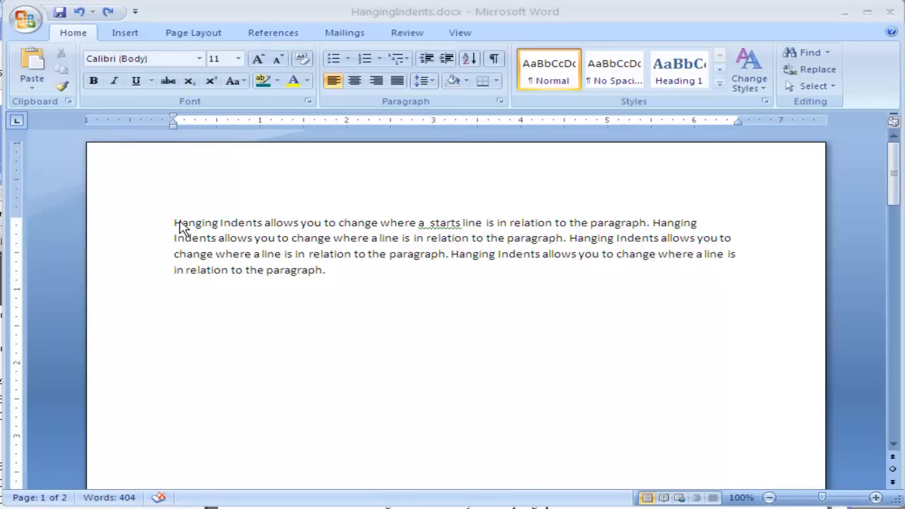
{"action": "mouse_move", "coordinate": [80, 175]}
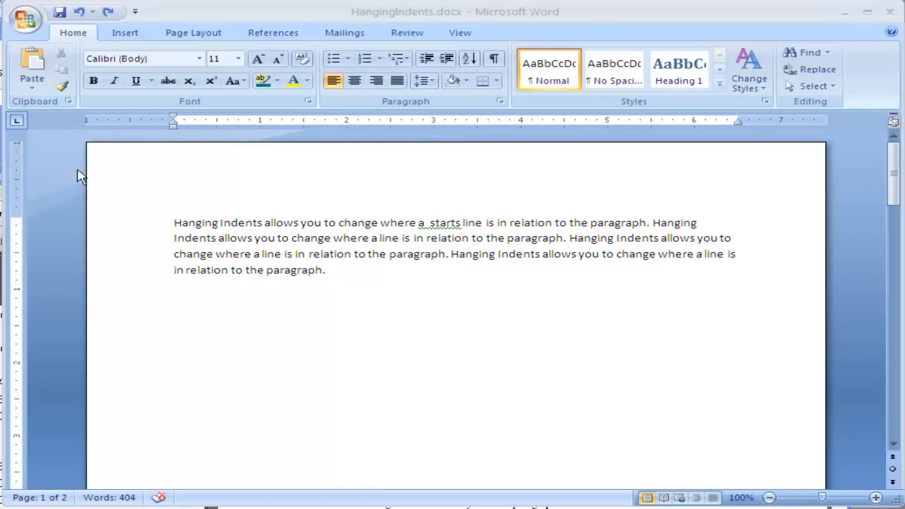
{"action": "mouse_move", "coordinate": [252, 229]}
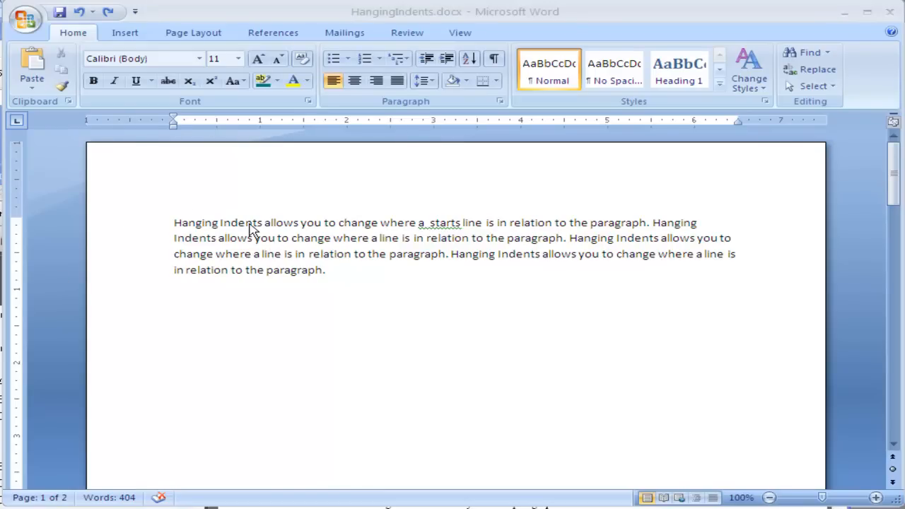
{"action": "mouse_move", "coordinate": [217, 127]}
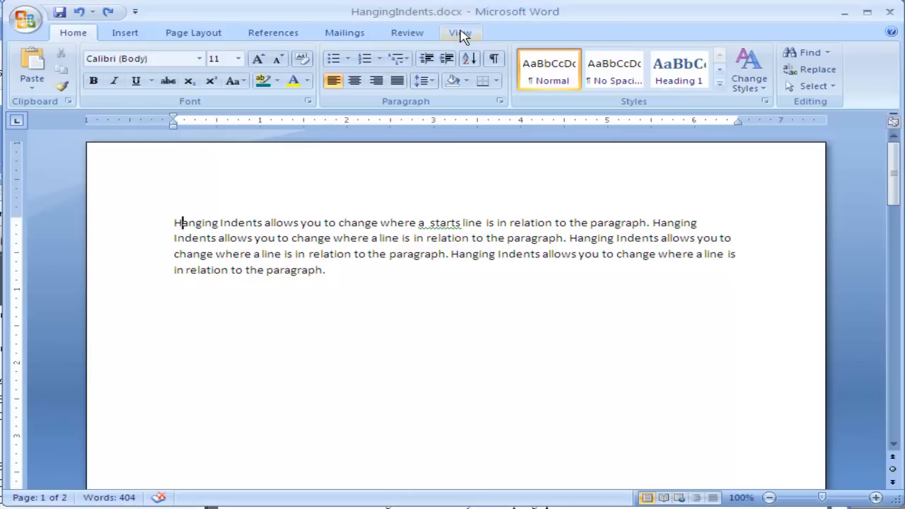
With the ruler shown, drag the First Line Indent marker right in small moves to indent the paragraph's first line.
{"action": "left_click", "coordinate": [460, 33]}
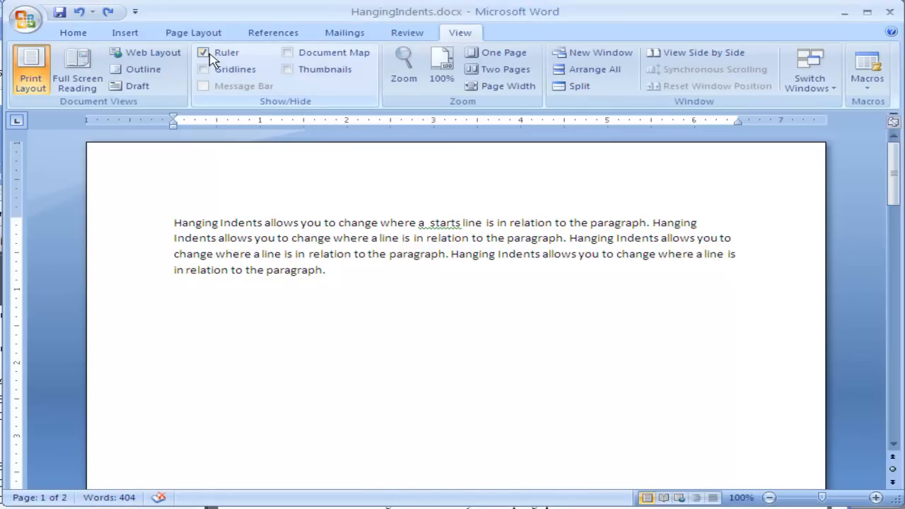
{"action": "mouse_move", "coordinate": [74, 34]}
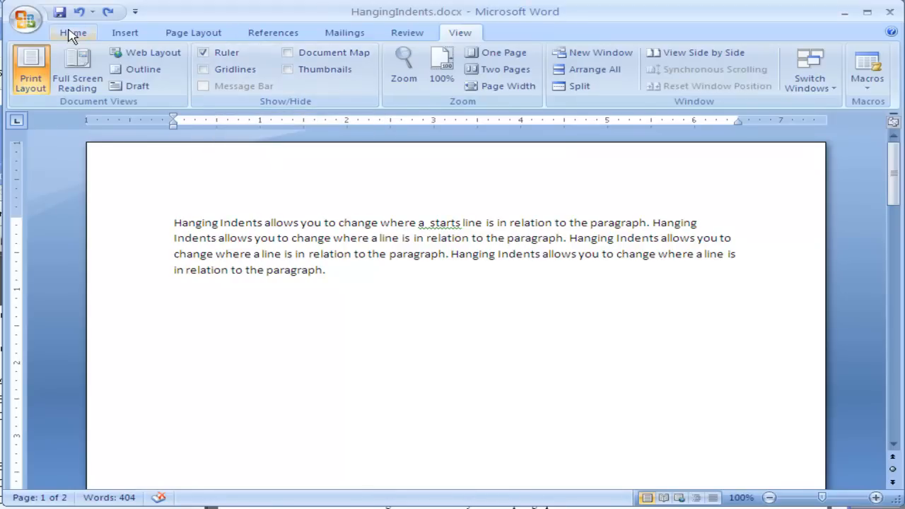
{"action": "left_click", "coordinate": [71, 31]}
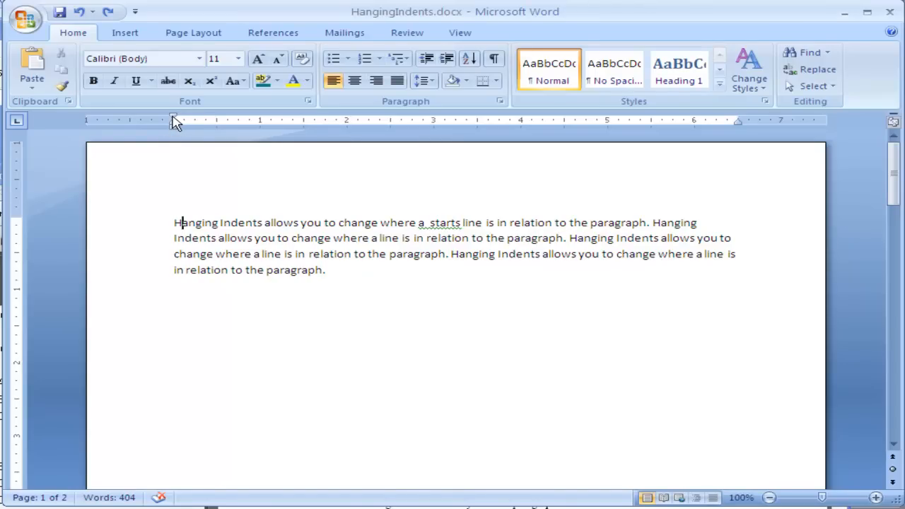
{"action": "left_click_drag", "start_coordinate": [175, 120], "coordinate": [189, 120]}
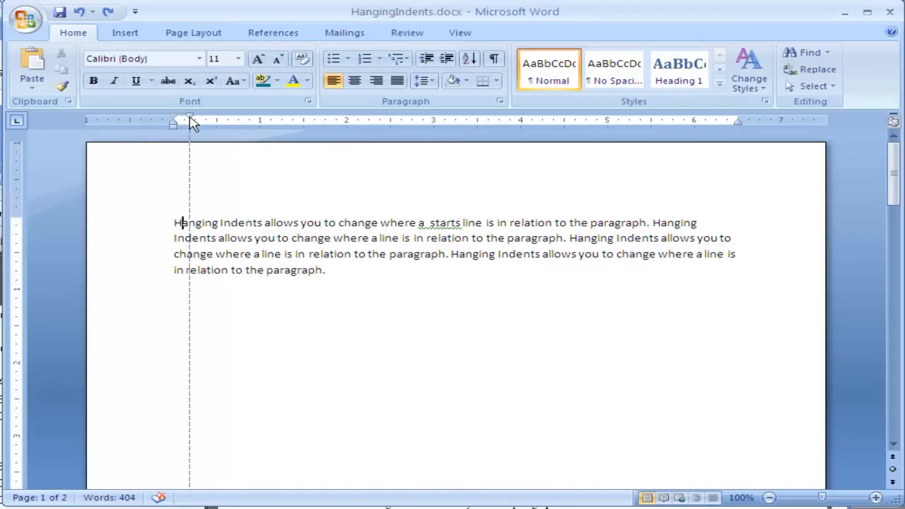
{"action": "left_click_drag", "start_coordinate": [189, 119], "coordinate": [206, 119]}
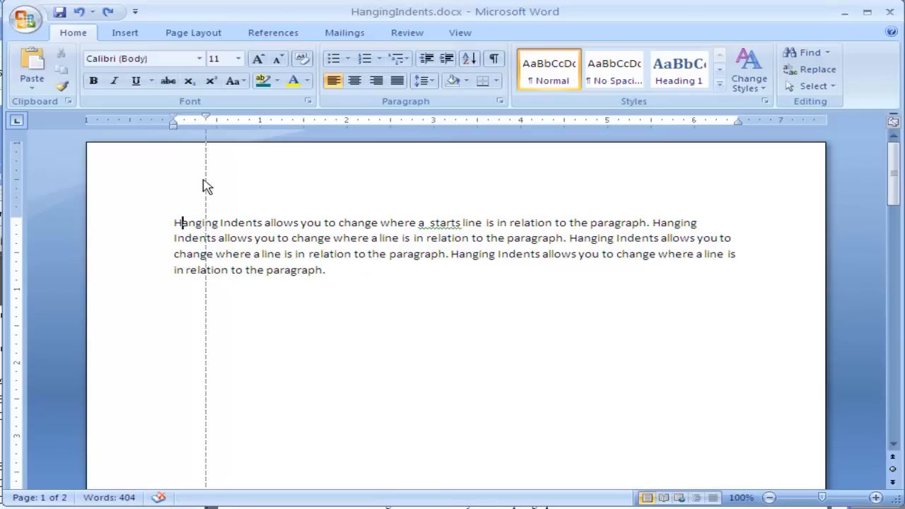
{"action": "mouse_move", "coordinate": [207, 215]}
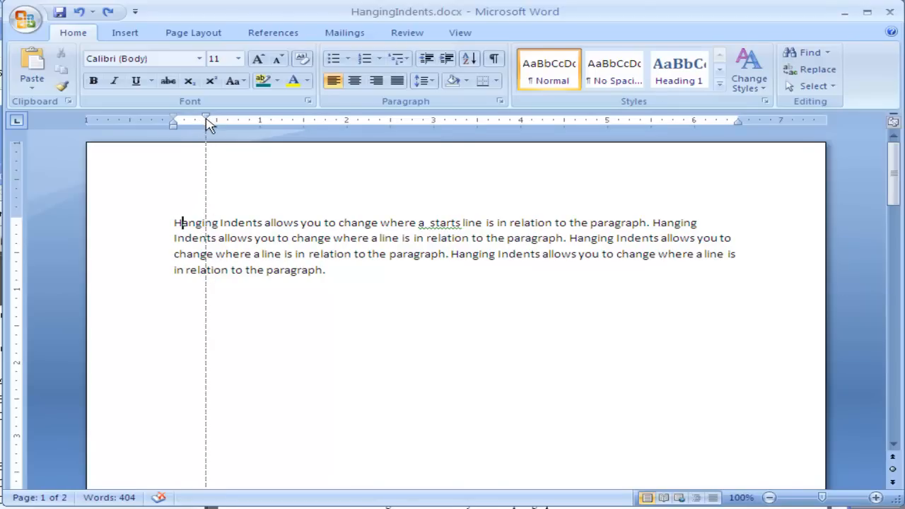
{"action": "left_click_drag", "start_coordinate": [206, 120], "coordinate": [217, 120]}
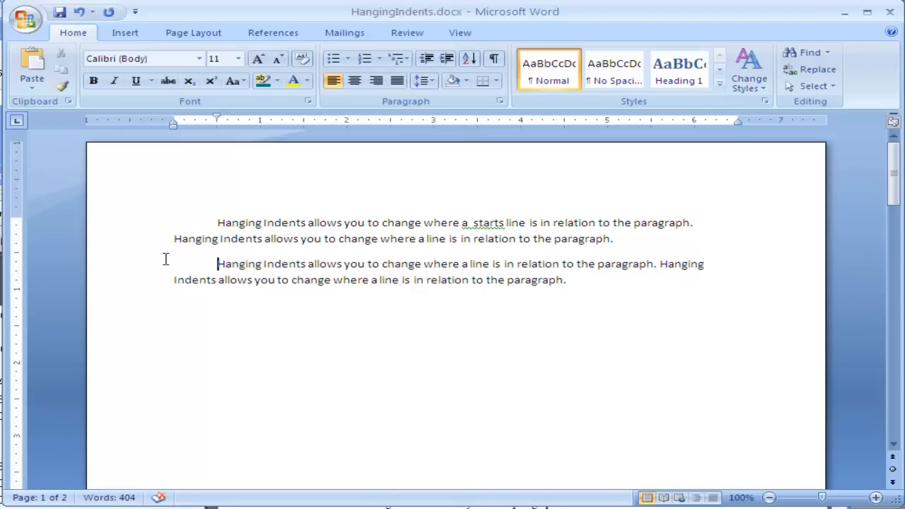
{"action": "mouse_move", "coordinate": [305, 280]}
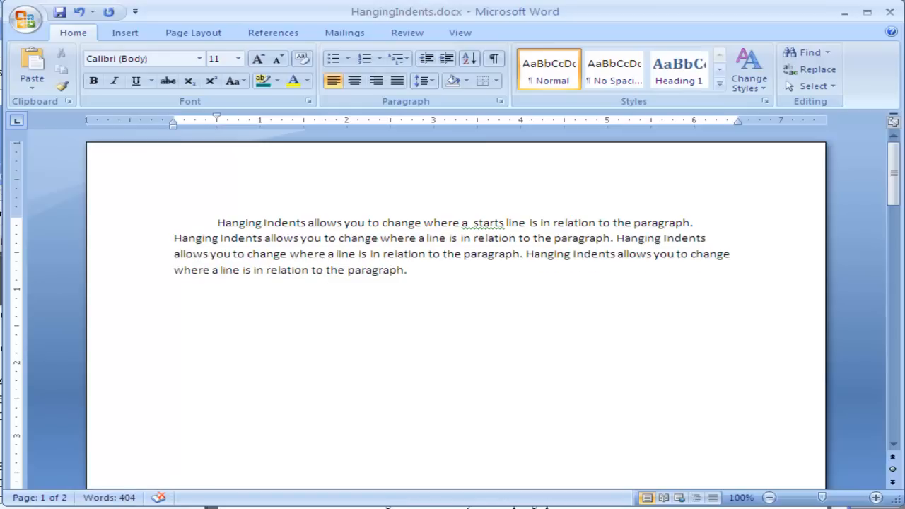
{"action": "mouse_move", "coordinate": [217, 123]}
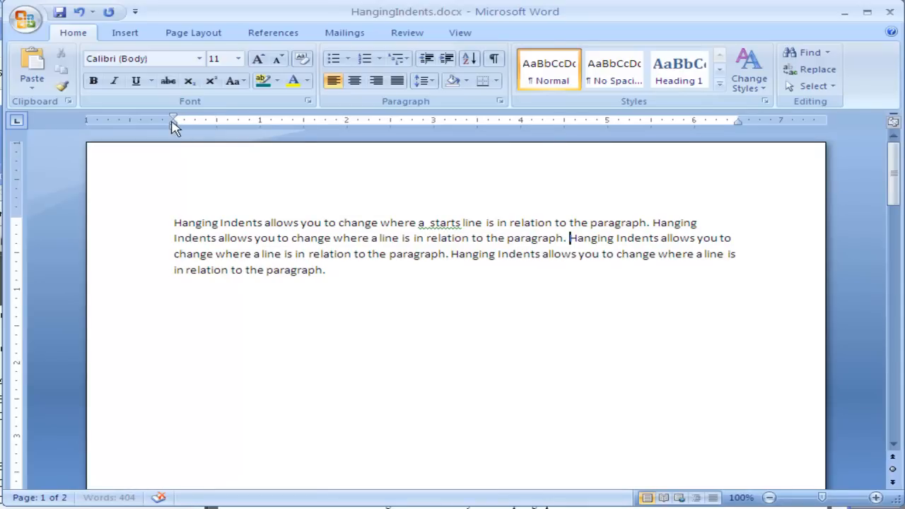
Drag the Hanging Indent marker right to indent the following lines, then drag it back to the margin.
{"action": "left_click_drag", "start_coordinate": [173, 118], "coordinate": [183, 130]}
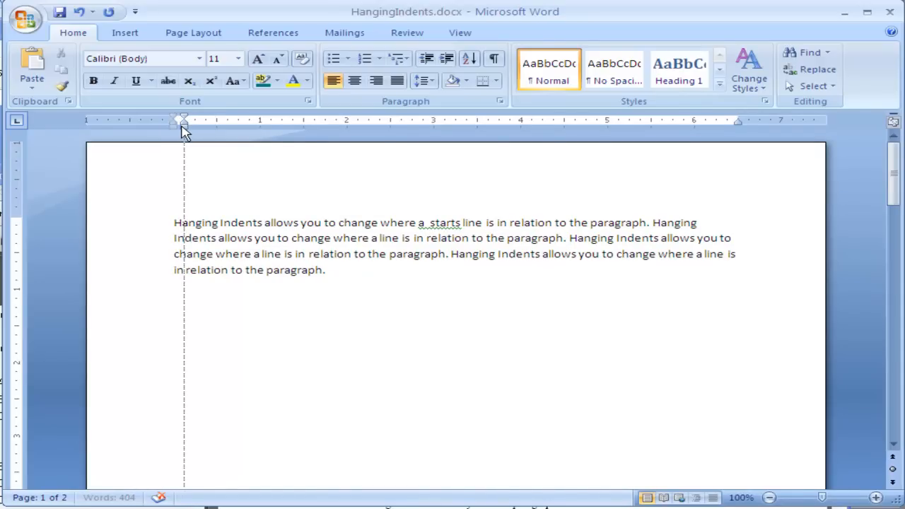
{"action": "left_click_drag", "start_coordinate": [184, 126], "coordinate": [218, 126]}
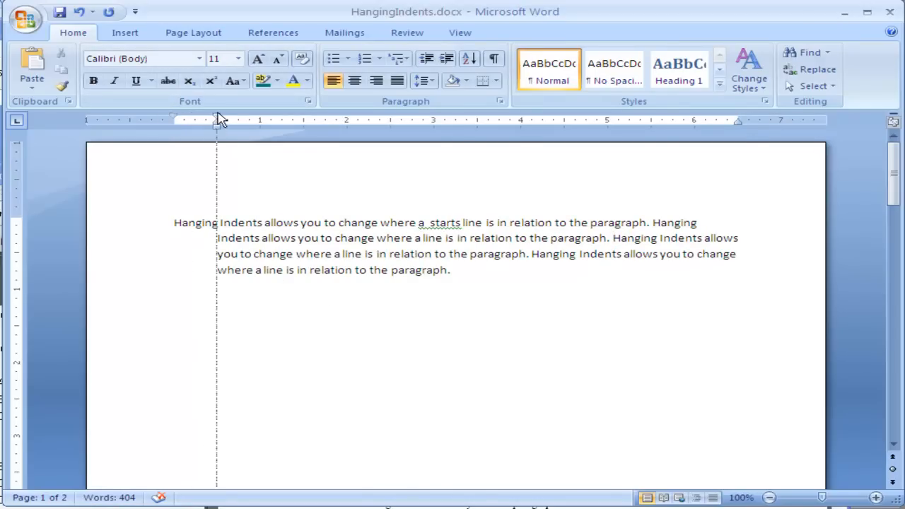
{"action": "left_click_drag", "start_coordinate": [218, 120], "coordinate": [173, 121]}
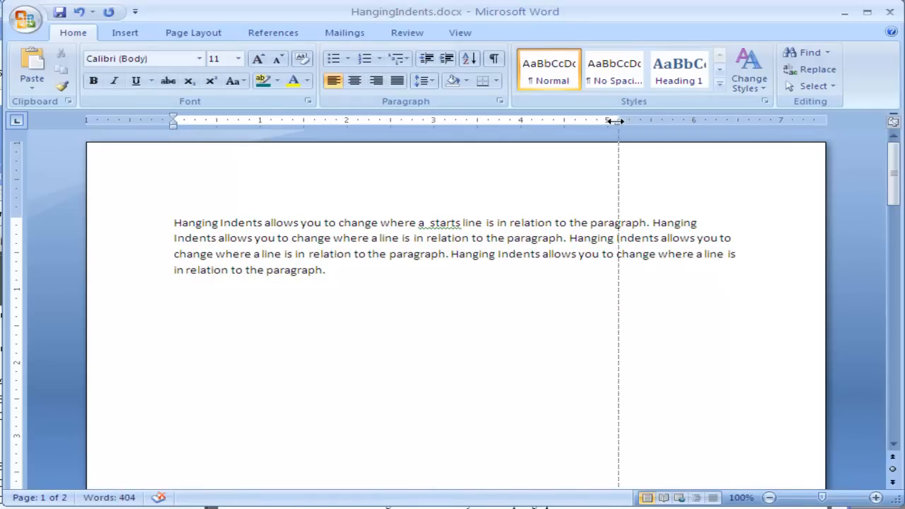
Drag the Right Indent marker inward so the lines wrap short of the right margin.
{"action": "left_click_drag", "start_coordinate": [614, 120], "coordinate": [605, 120]}
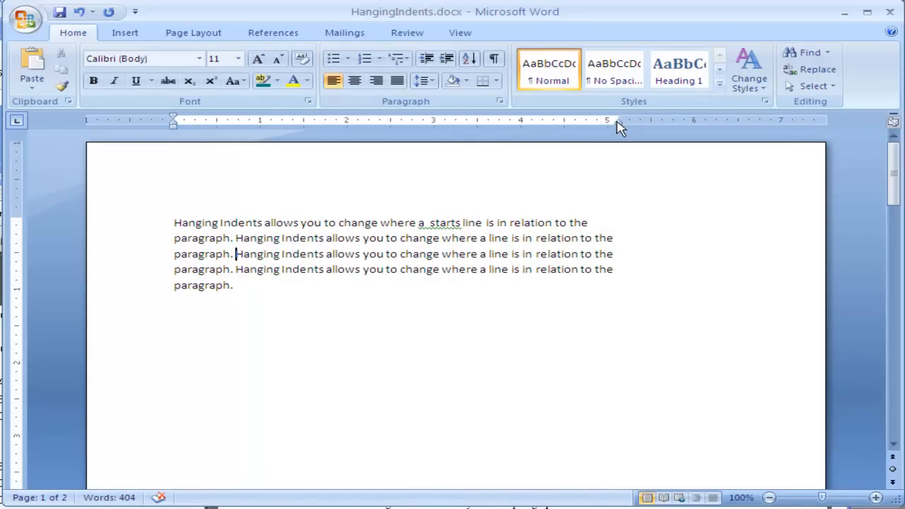